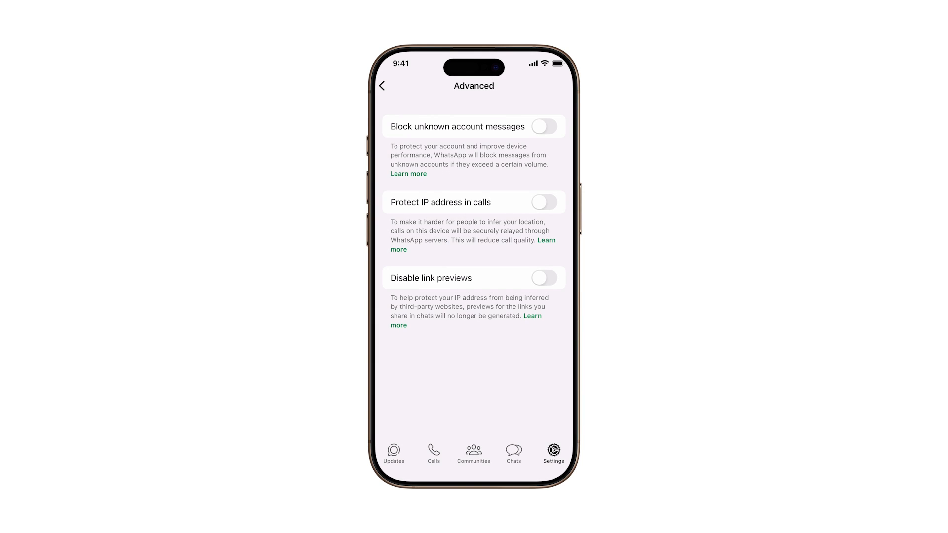
View the help article on blocking unknown account messages, then close it.
left_click(408, 174)
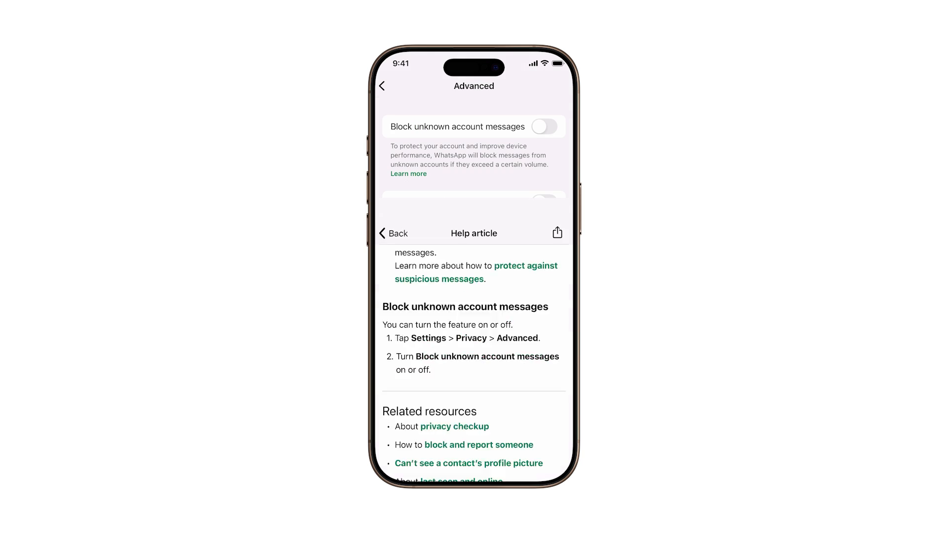
left_click(392, 233)
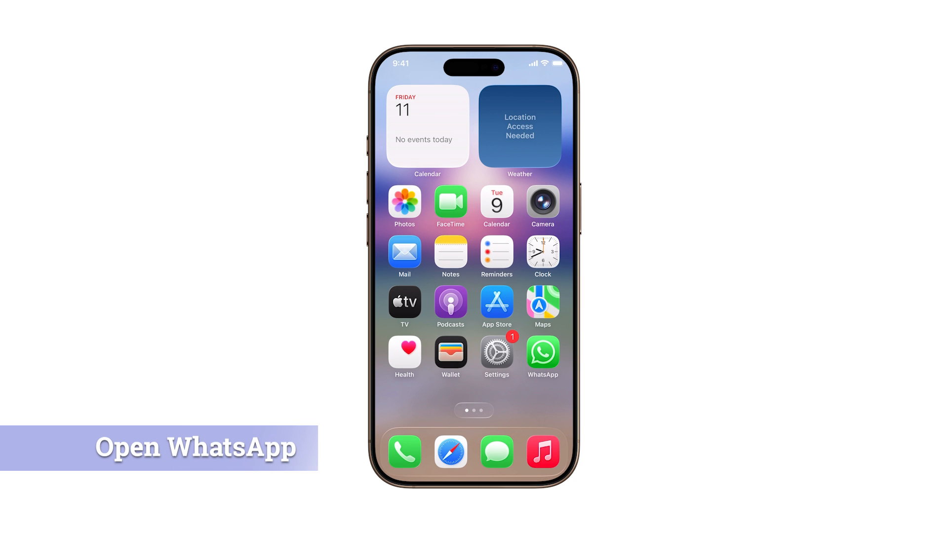
Launch WhatsApp and go to Settings > Privacy, scrolled down toward Advanced.
left_click(542, 352)
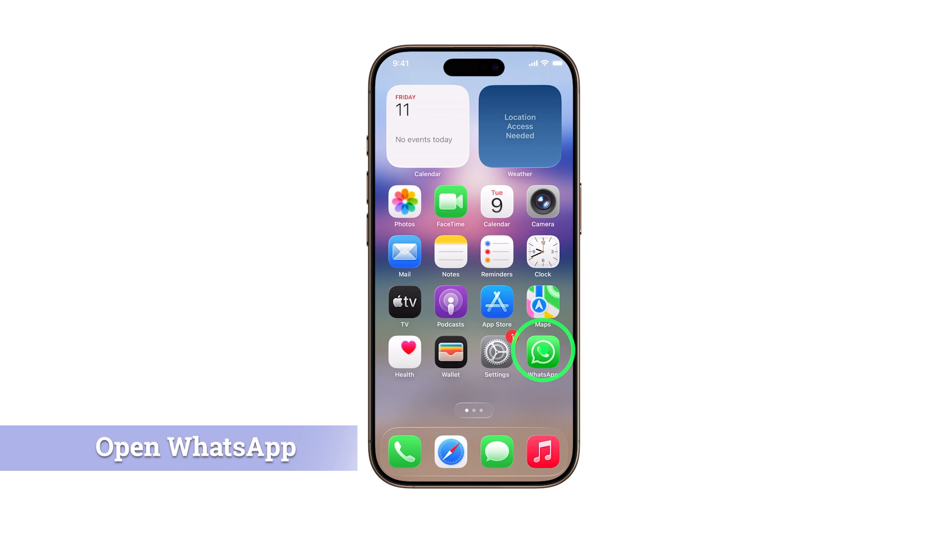
left_click(542, 351)
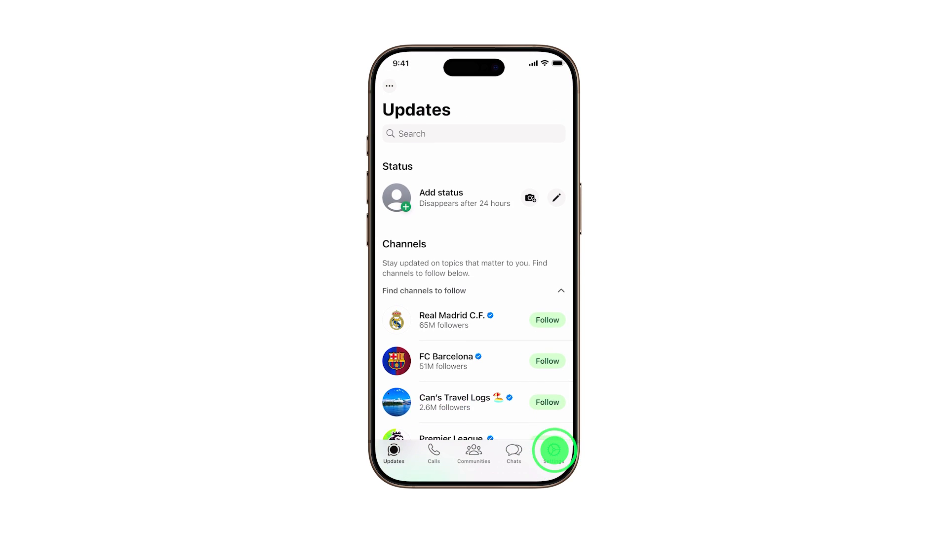
left_click(553, 450)
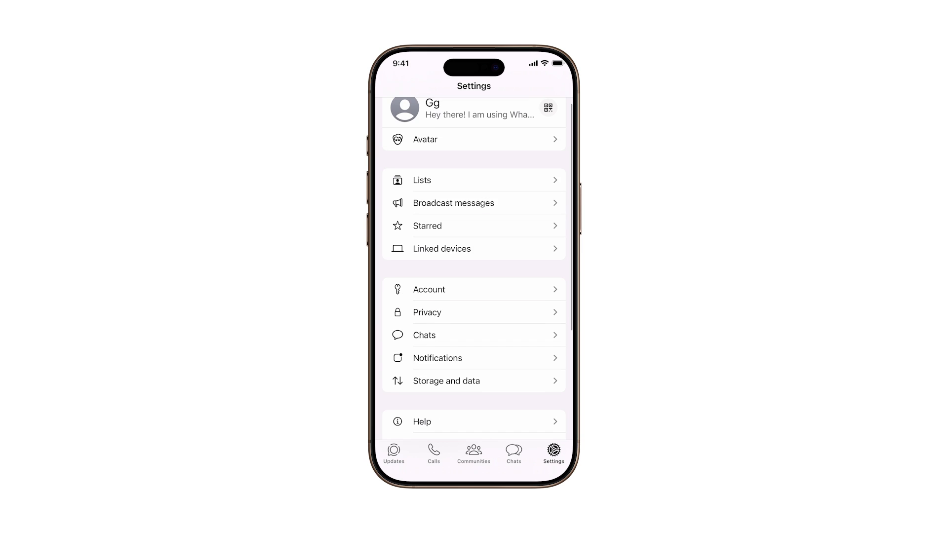
left_click(427, 312)
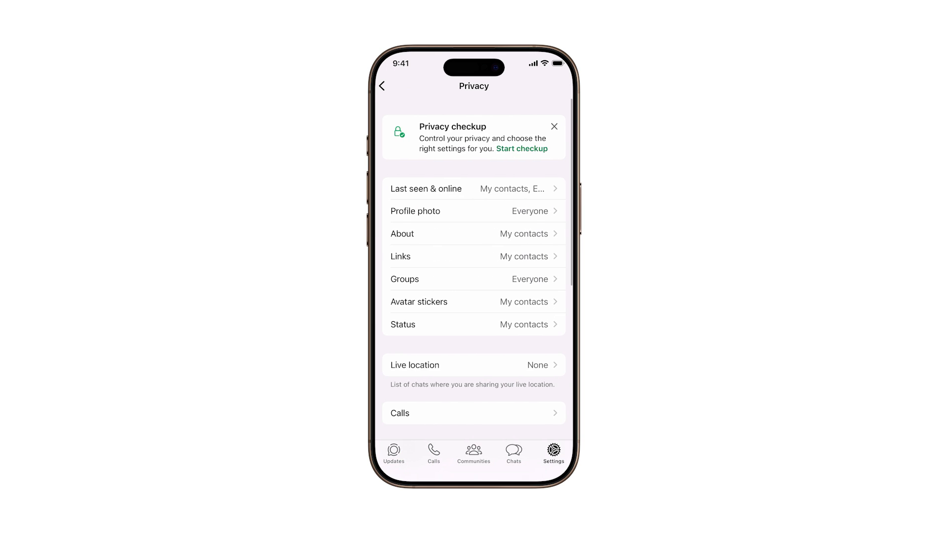
scroll("down", 3)
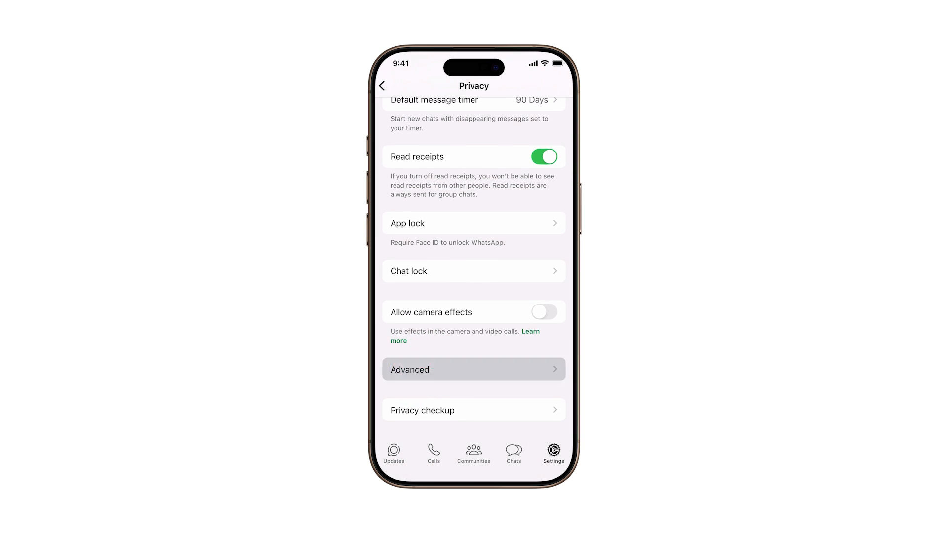
In Advanced privacy, switch on Block unknown account messages and read its help article.
left_click(473, 369)
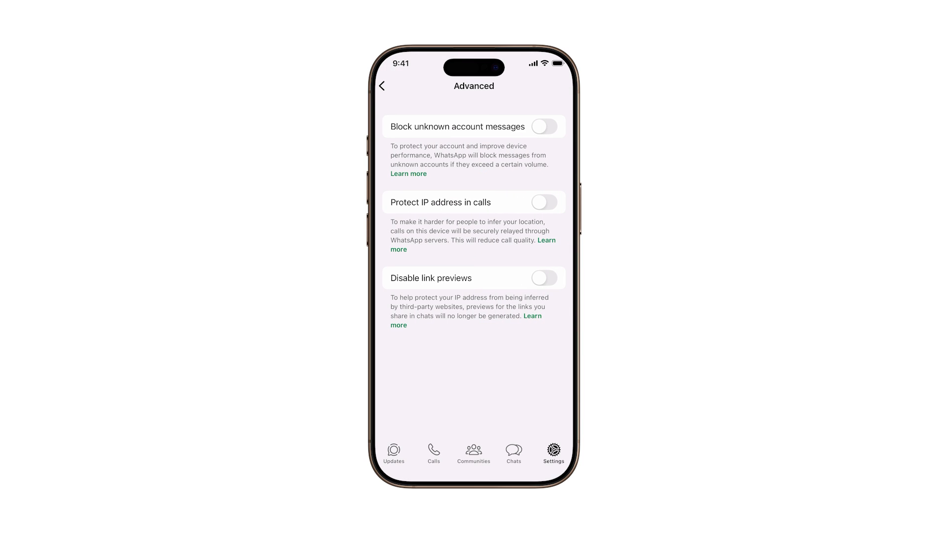
left_click(545, 126)
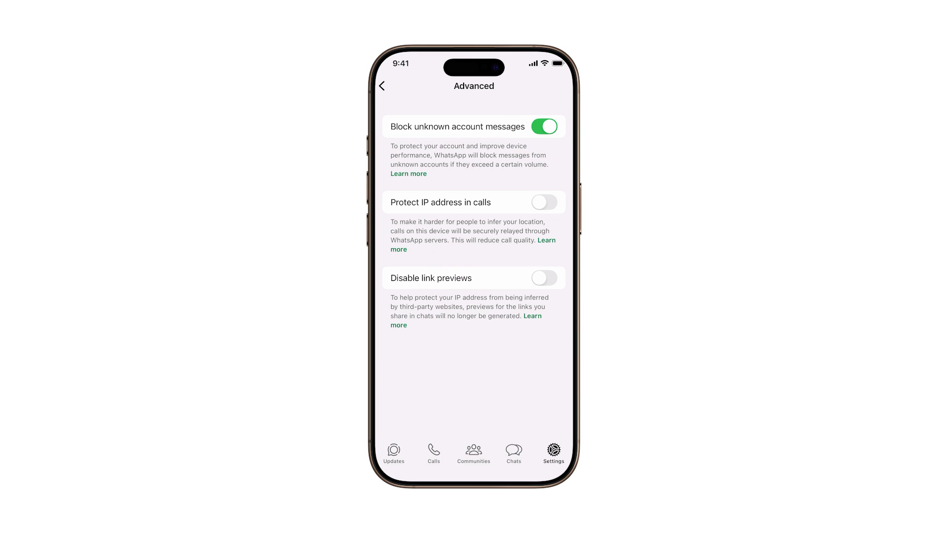
left_click(408, 174)
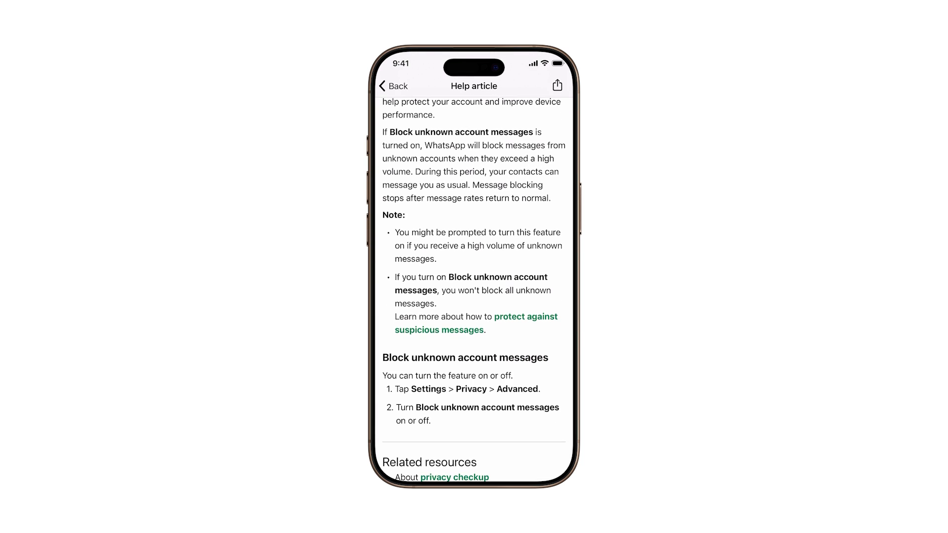
scroll("up", 3)
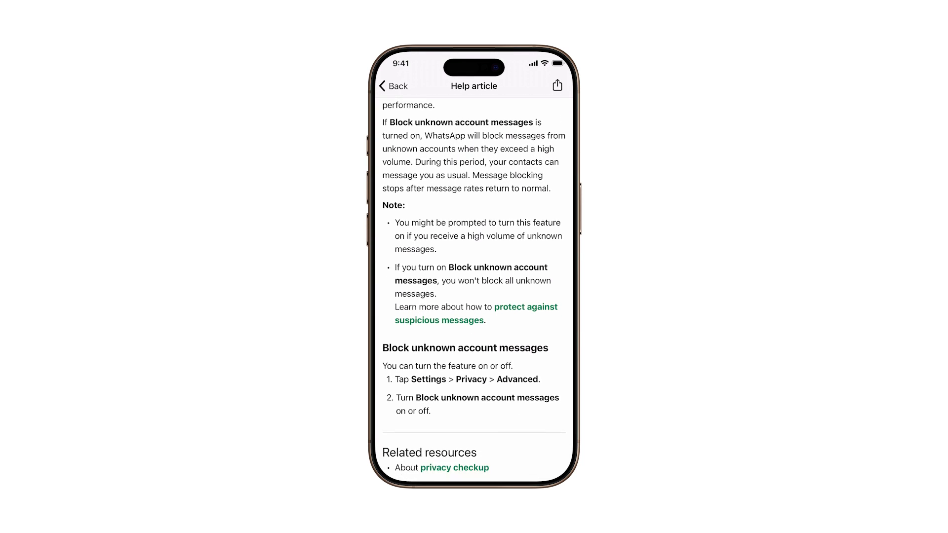
scroll("up", 3)
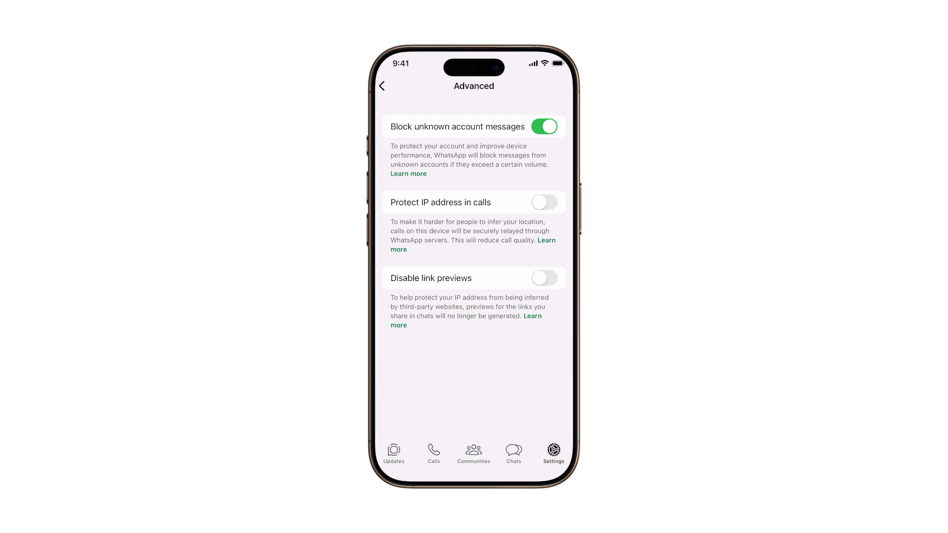
Switch on Protect IP address in calls and scroll through its help article.
left_click(543, 201)
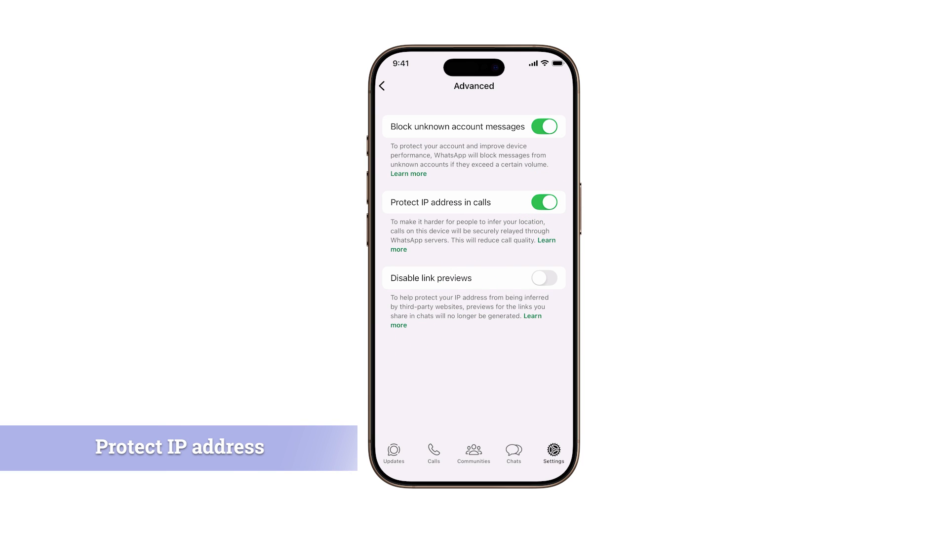
left_click(545, 240)
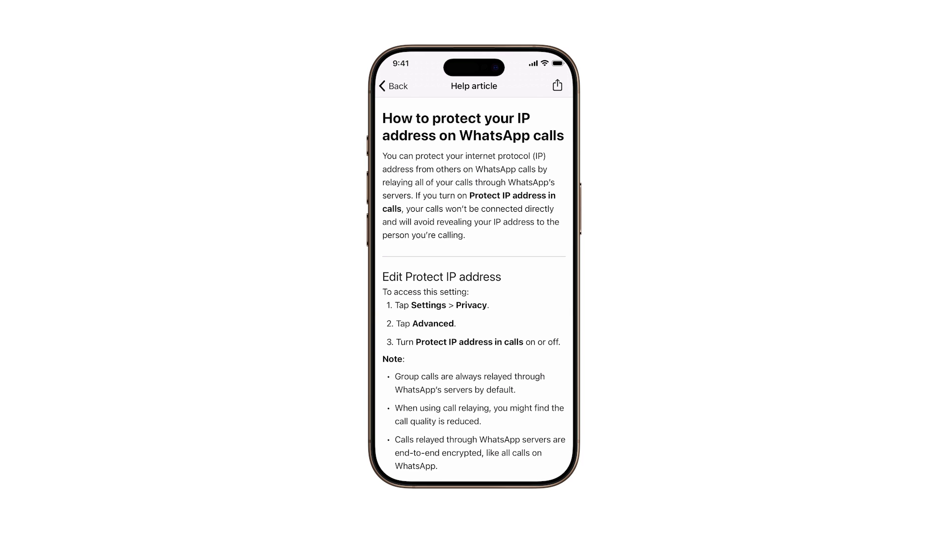
scroll("down", 3)
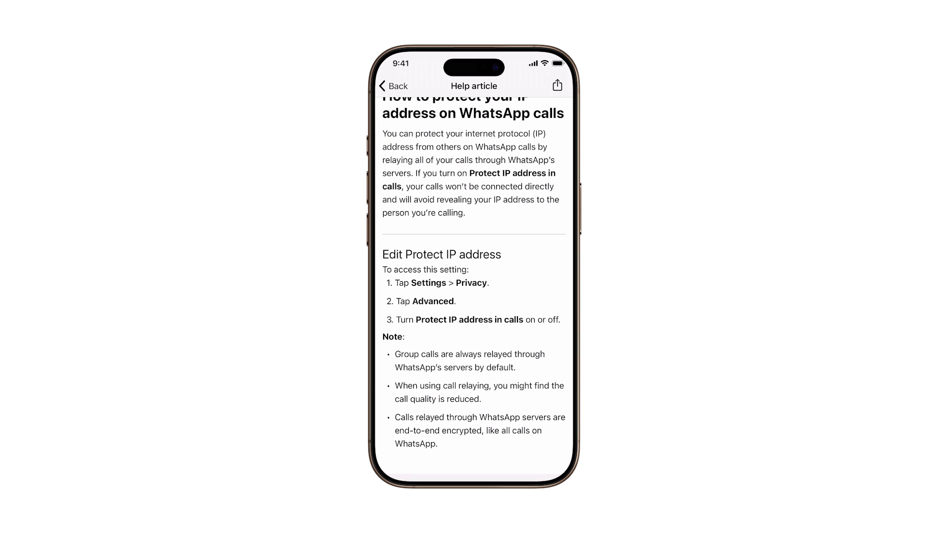
scroll("down", 3)
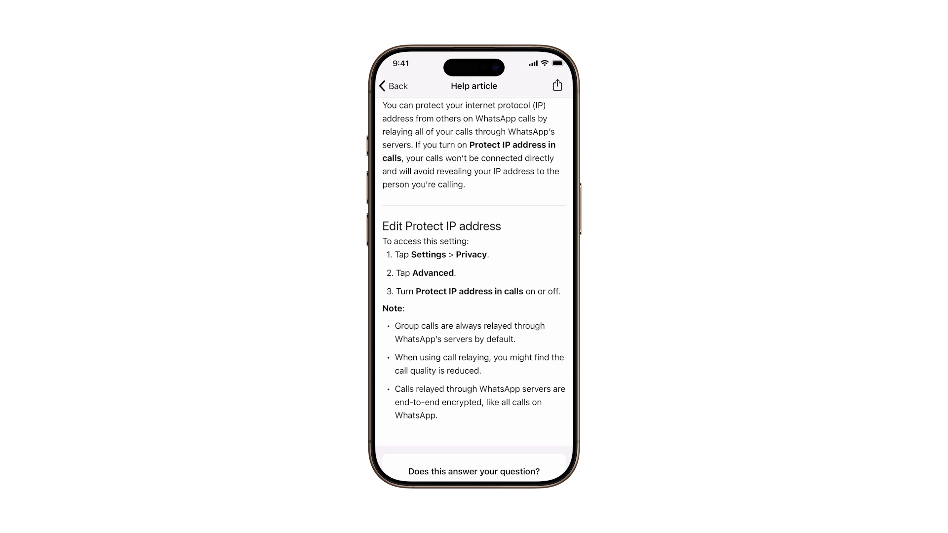
scroll("up", 3)
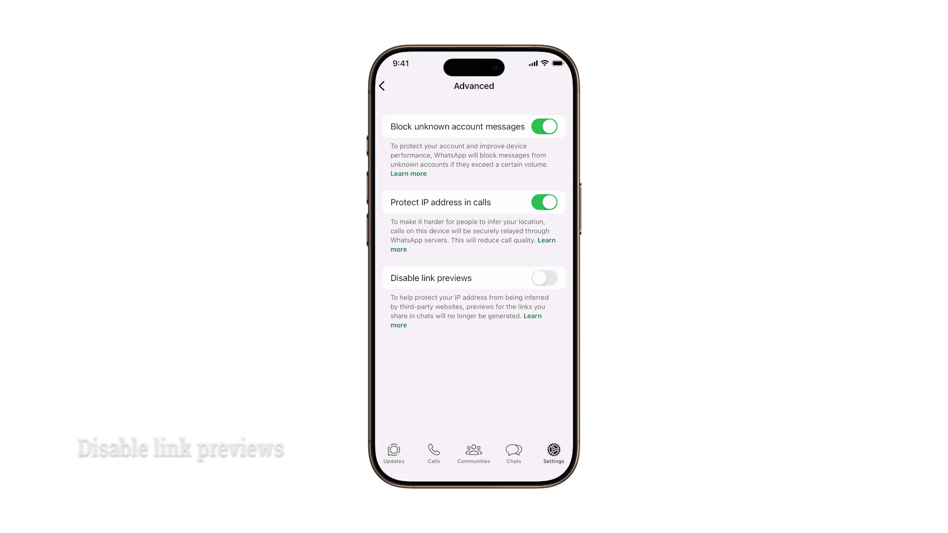
Switch on Disable link previews and go back through Privacy to the main Settings list.
left_click(544, 279)
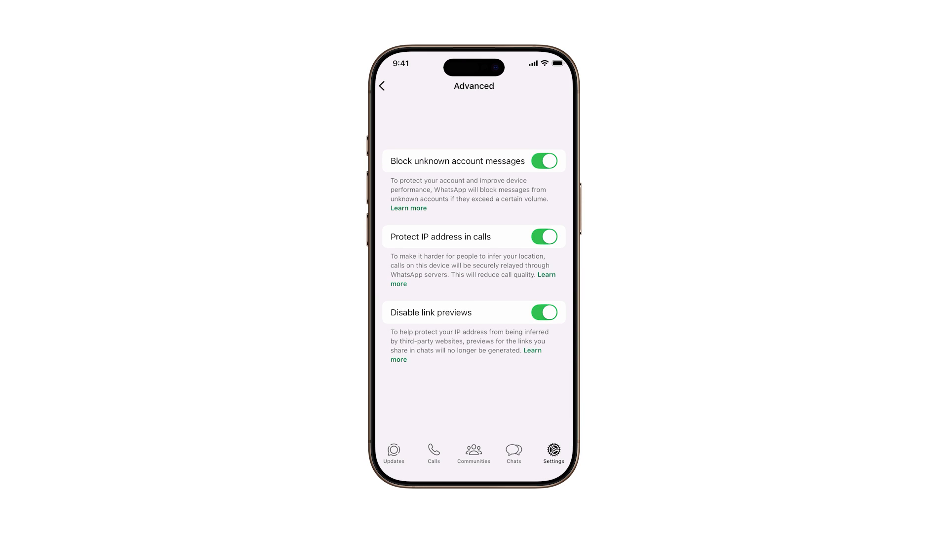
left_click(382, 86)
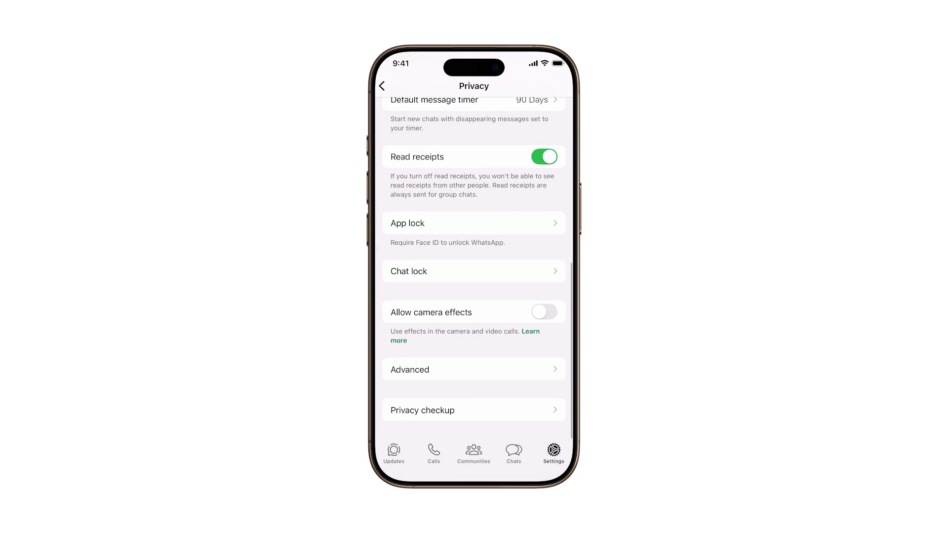
scroll("up", 3)
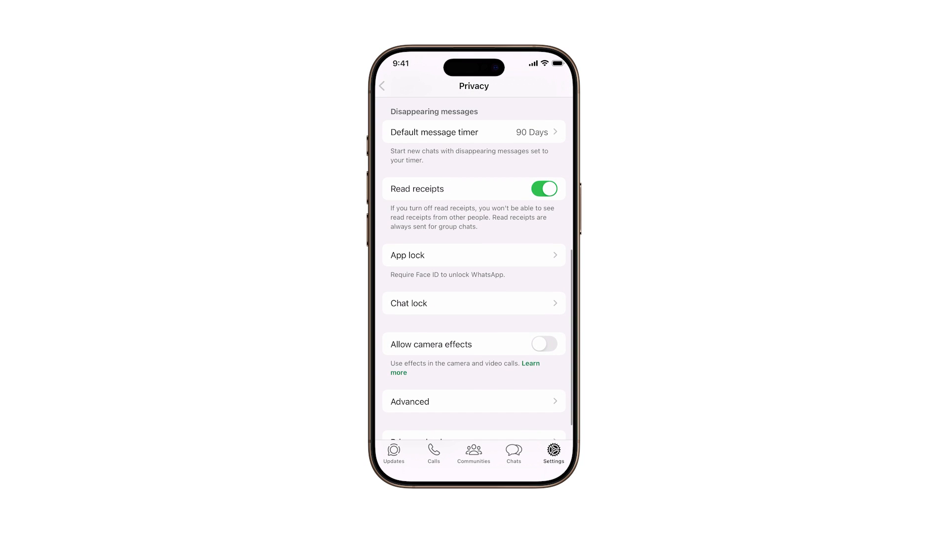
left_click(382, 84)
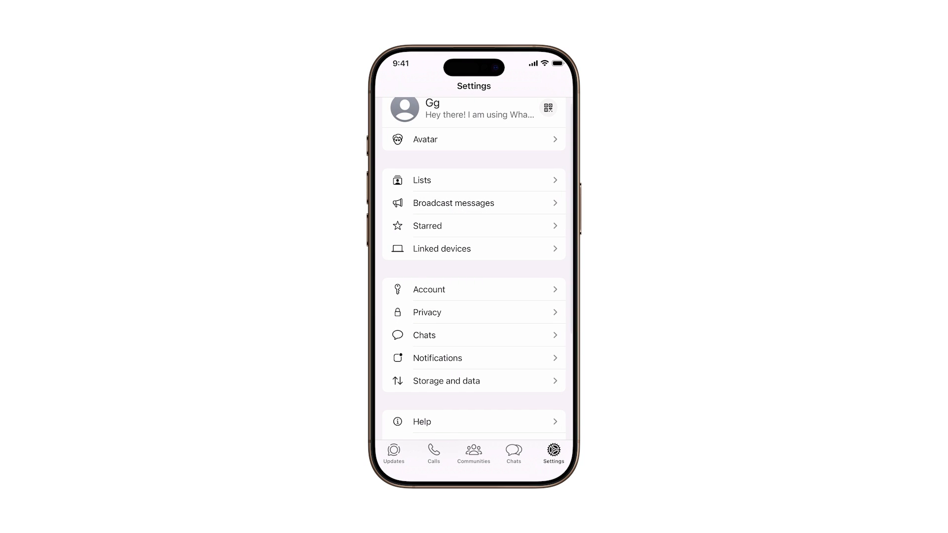
From the Calls tab, visit the phone's contact-access settings and return to WhatsApp.
left_click(433, 450)
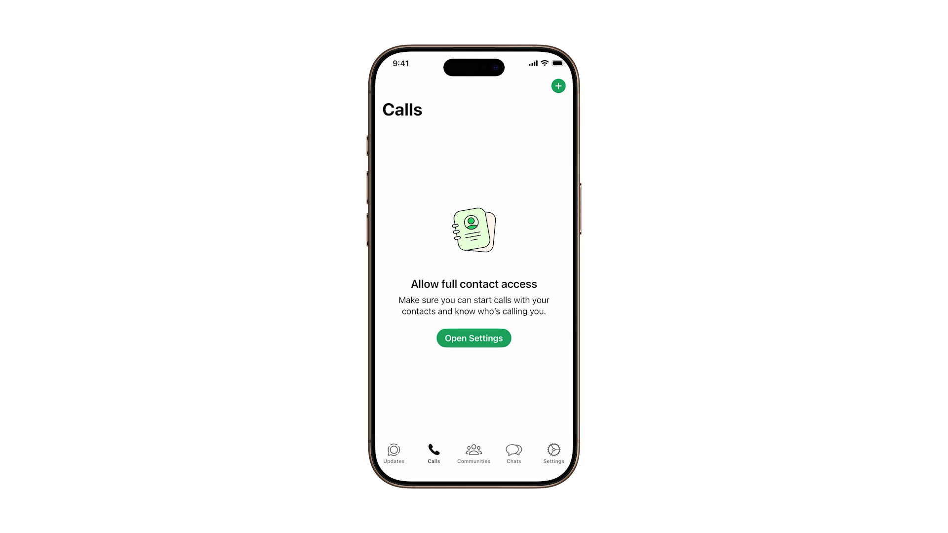
left_click(472, 338)
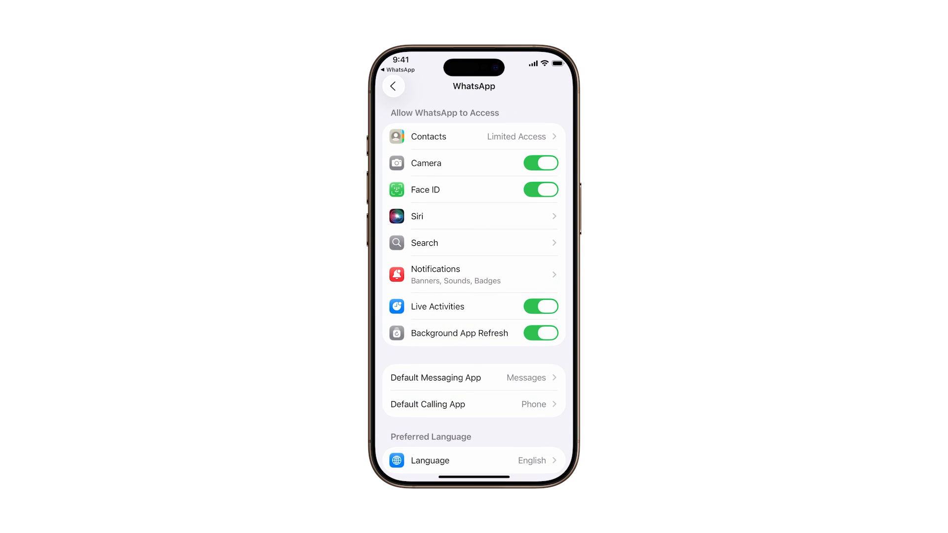
scroll("up", 3)
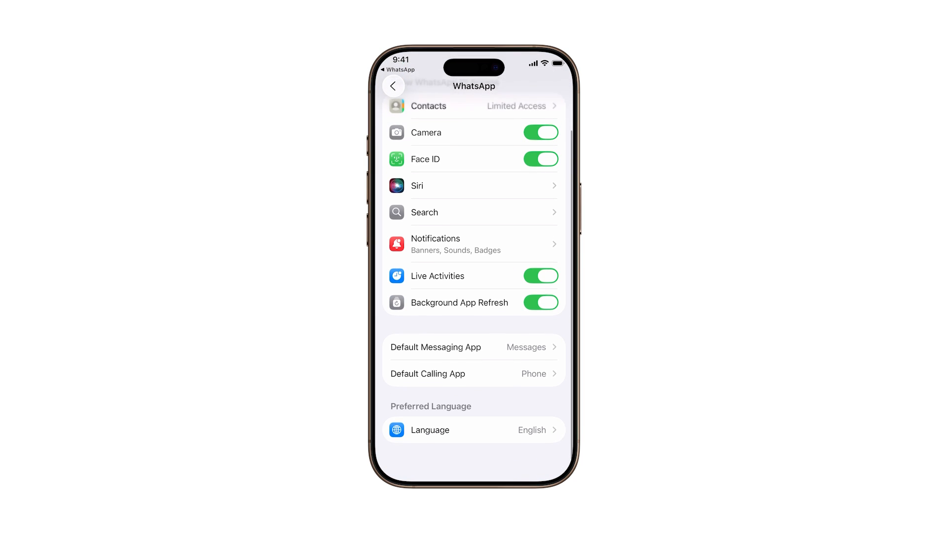
left_click(394, 85)
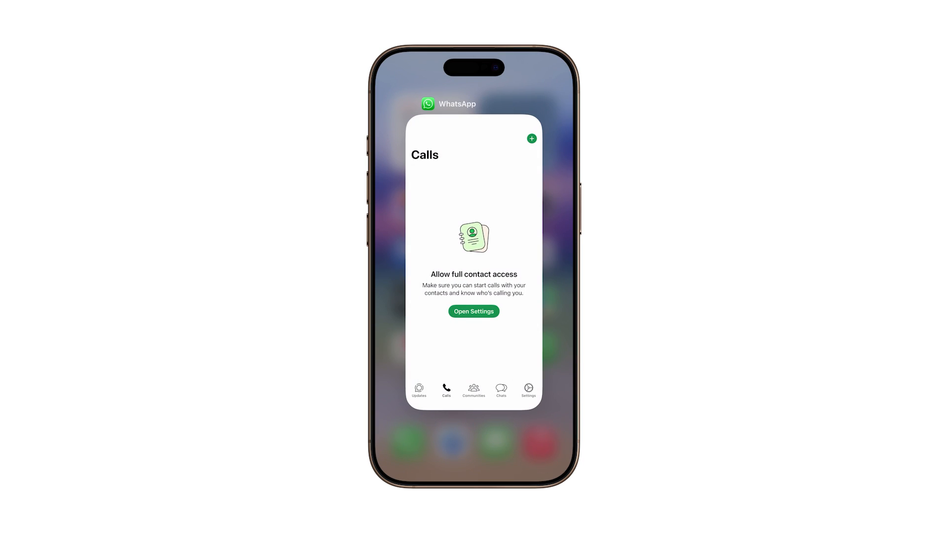
Go to the Communities tab and view the example communities help article.
left_click(473, 390)
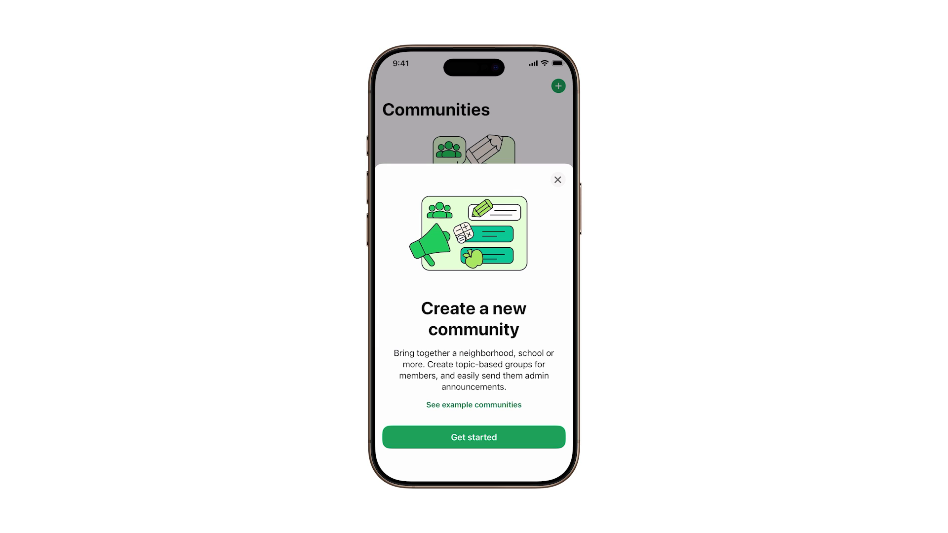
left_click(473, 405)
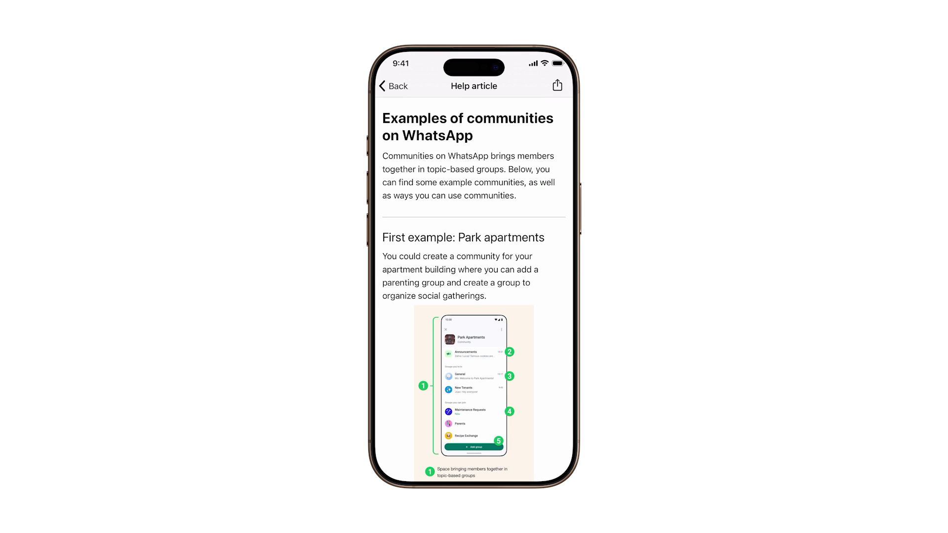